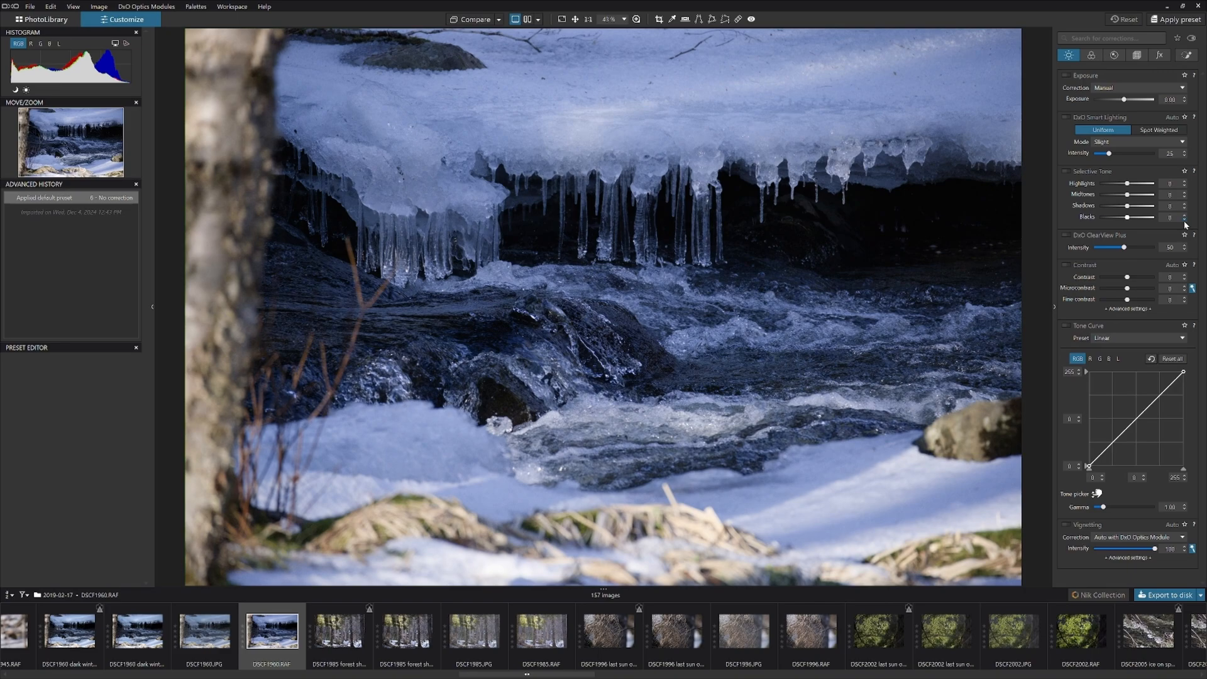
{"action": "mouse_move", "coordinate": [1153, 245]}
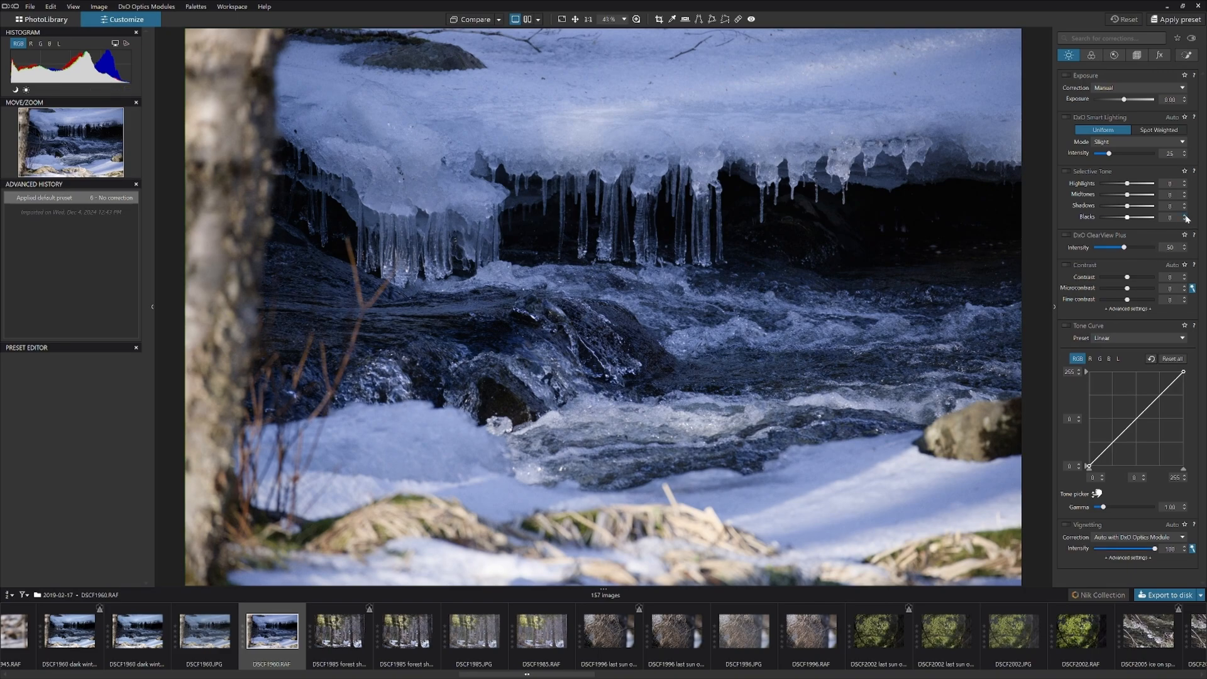
Lift Blacks to 21, Midtones to 26 and Highlights to about 3 on the stream photo
{"action": "left_click", "coordinate": [1184, 215]}
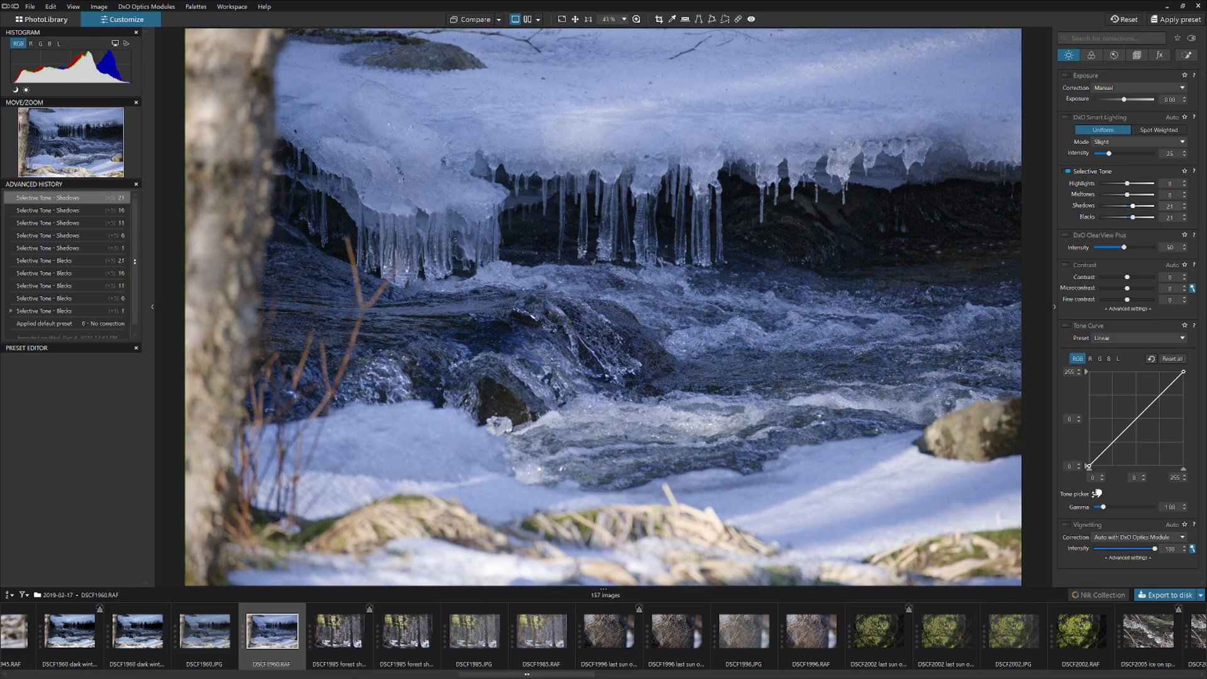
{"action": "left_click", "coordinate": [1180, 193]}
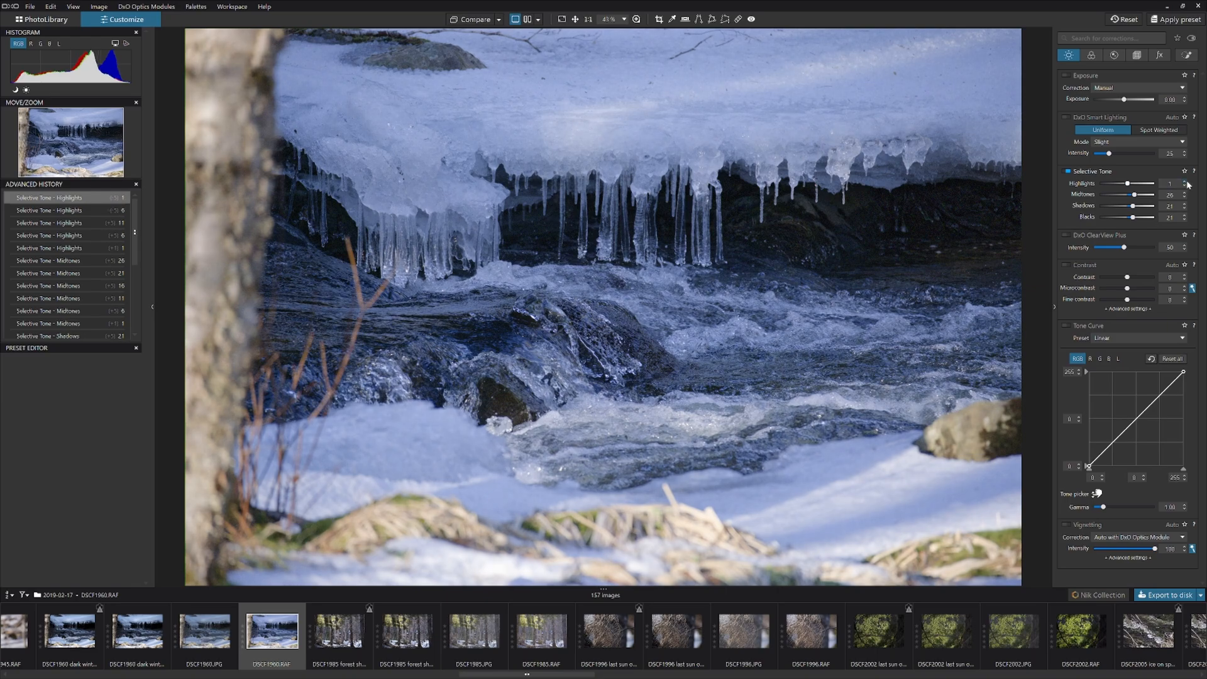
{"action": "left_click", "coordinate": [1183, 186]}
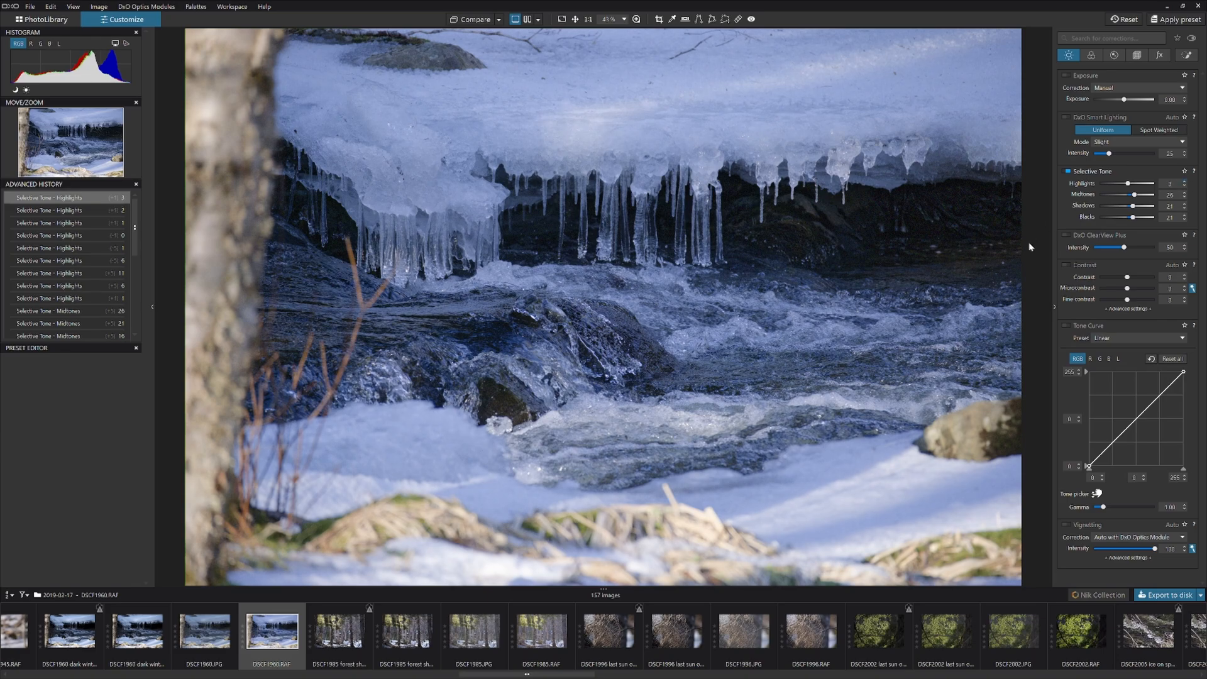
{"action": "mouse_move", "coordinate": [352, 54]}
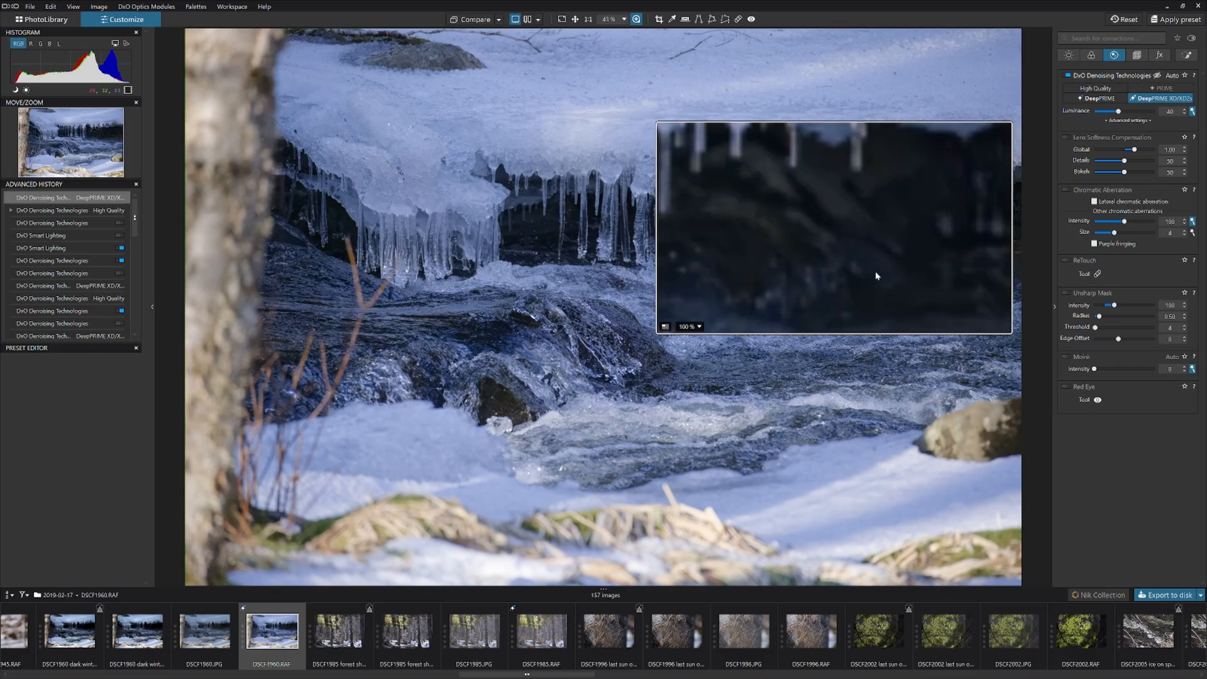
{"action": "mouse_move", "coordinate": [1095, 146]}
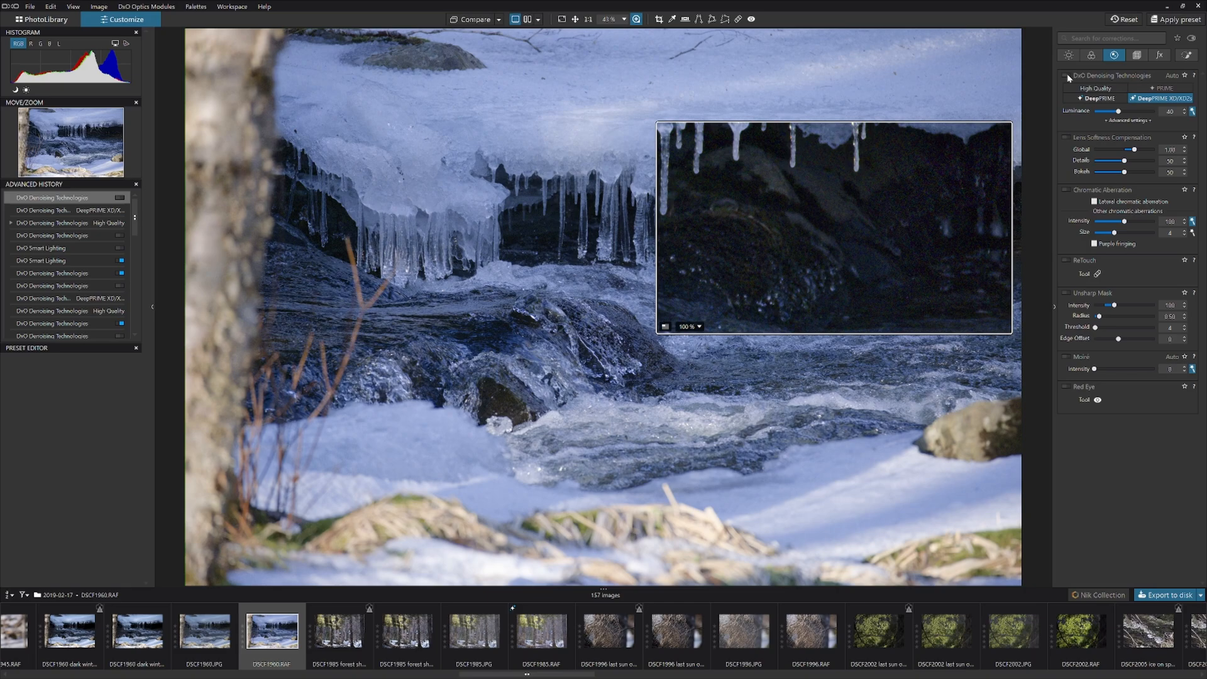
{"action": "mouse_move", "coordinate": [1031, 102]}
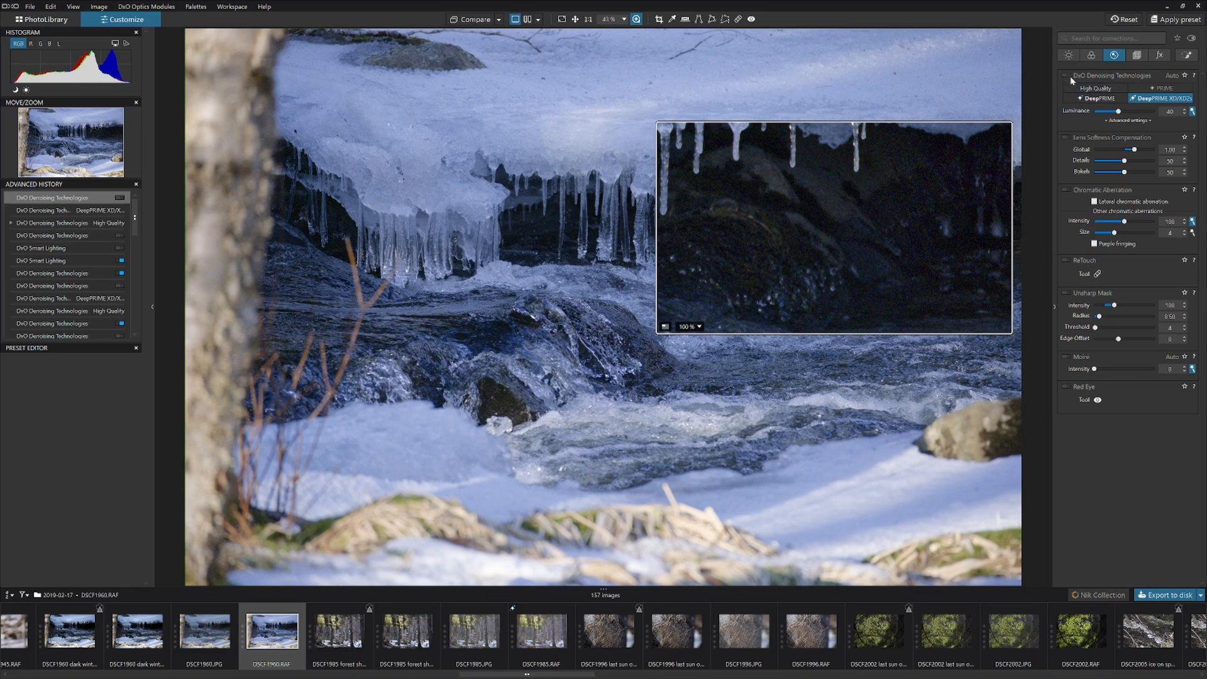
{"action": "left_click", "coordinate": [1065, 76]}
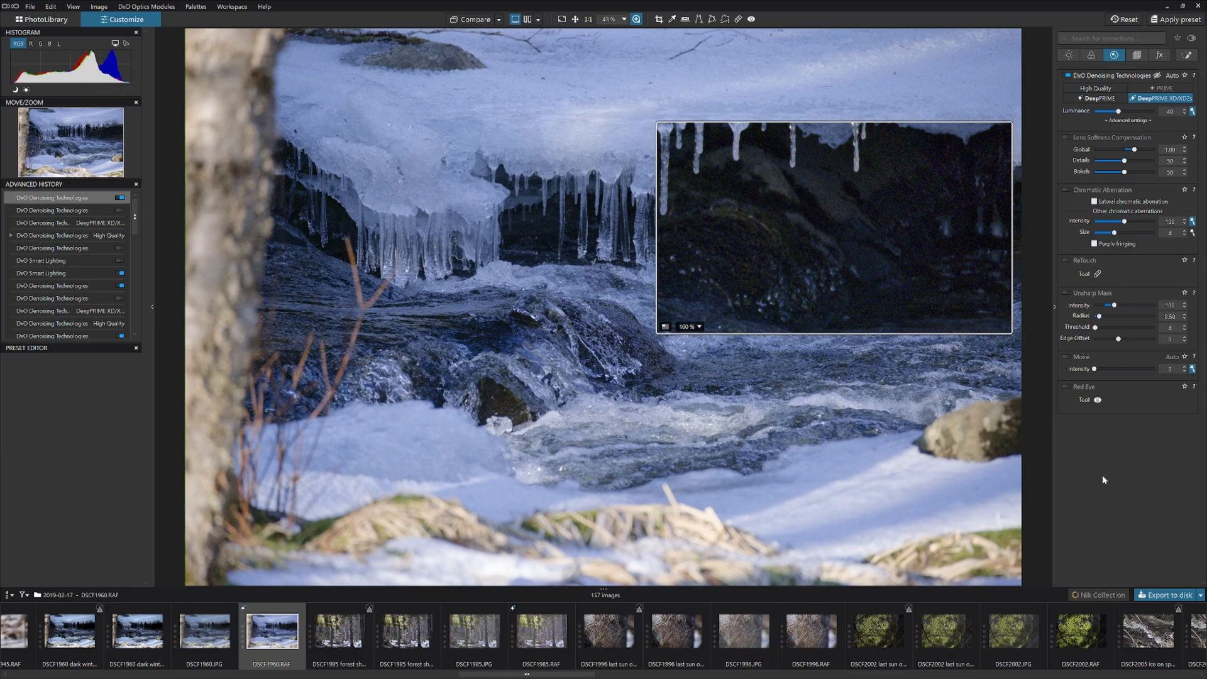
{"action": "mouse_move", "coordinate": [1101, 505]}
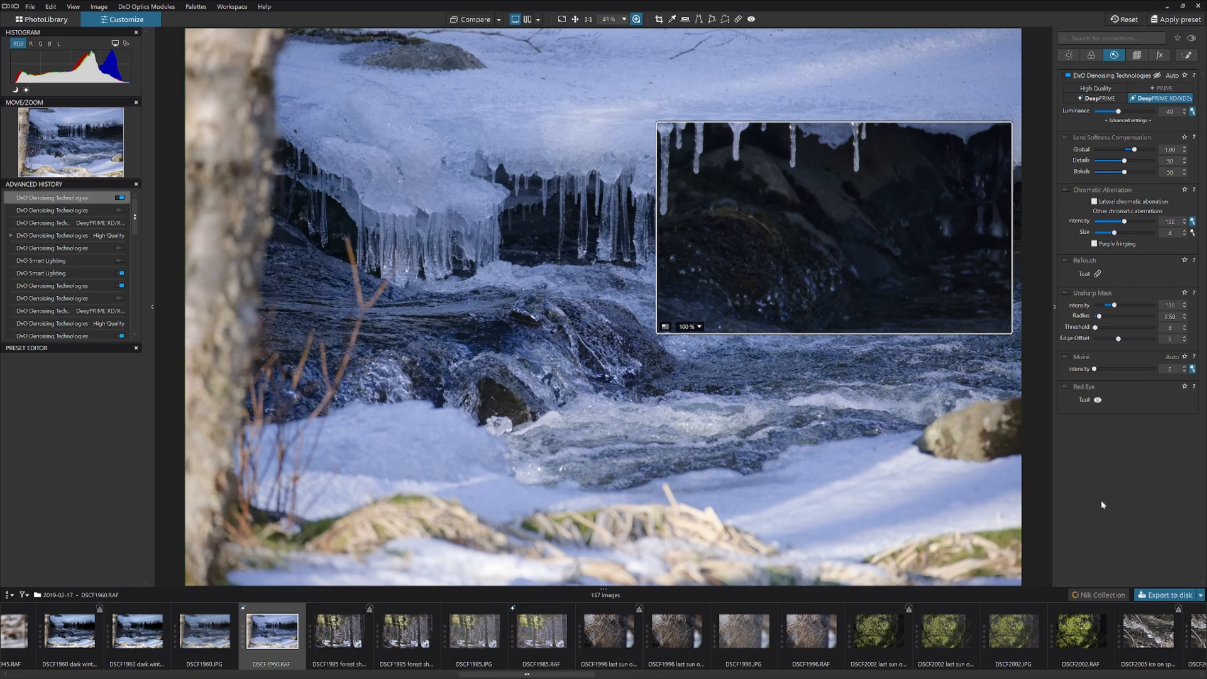
{"action": "mouse_move", "coordinate": [874, 256]}
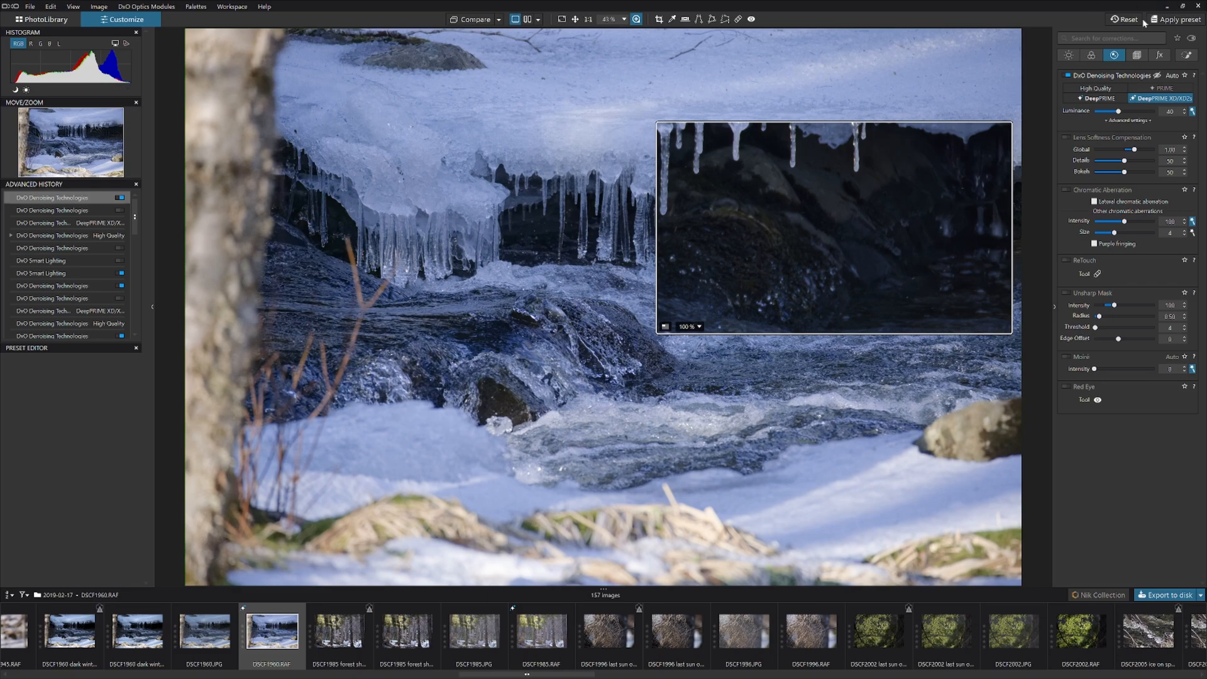
{"action": "mouse_move", "coordinate": [146, 299]}
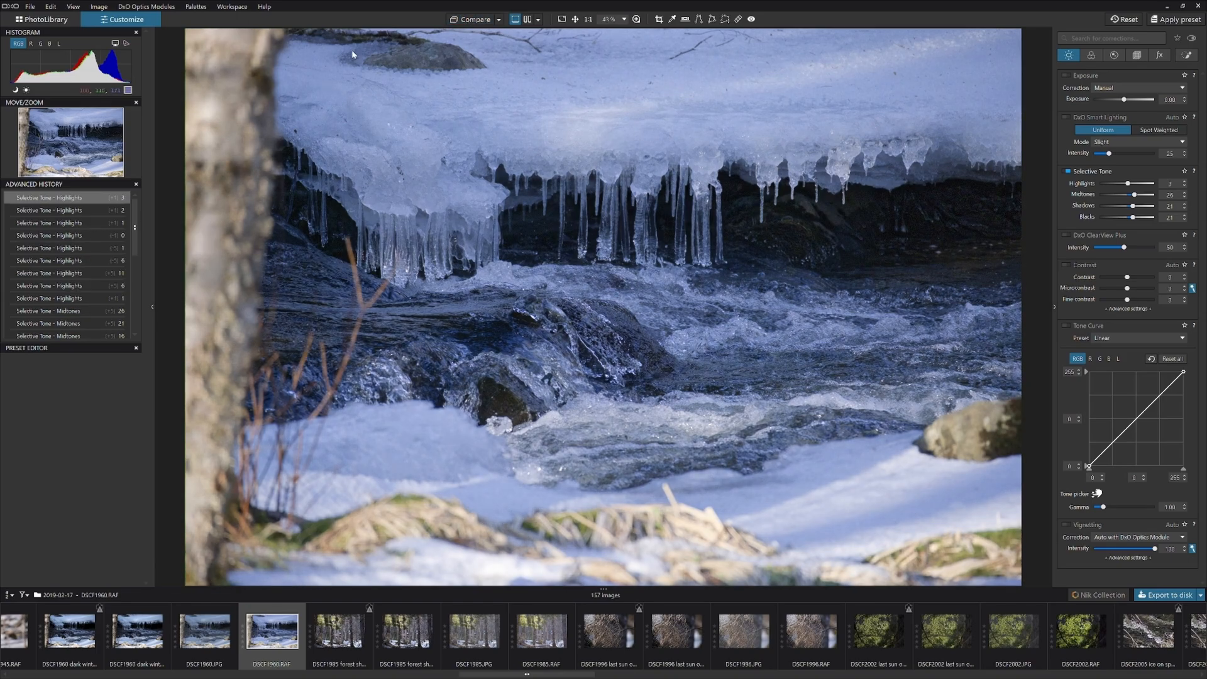
Switch from the winter stream photo to the Horsehead Nebula TIFF in the IC434 folder
{"action": "left_click", "coordinate": [472, 19]}
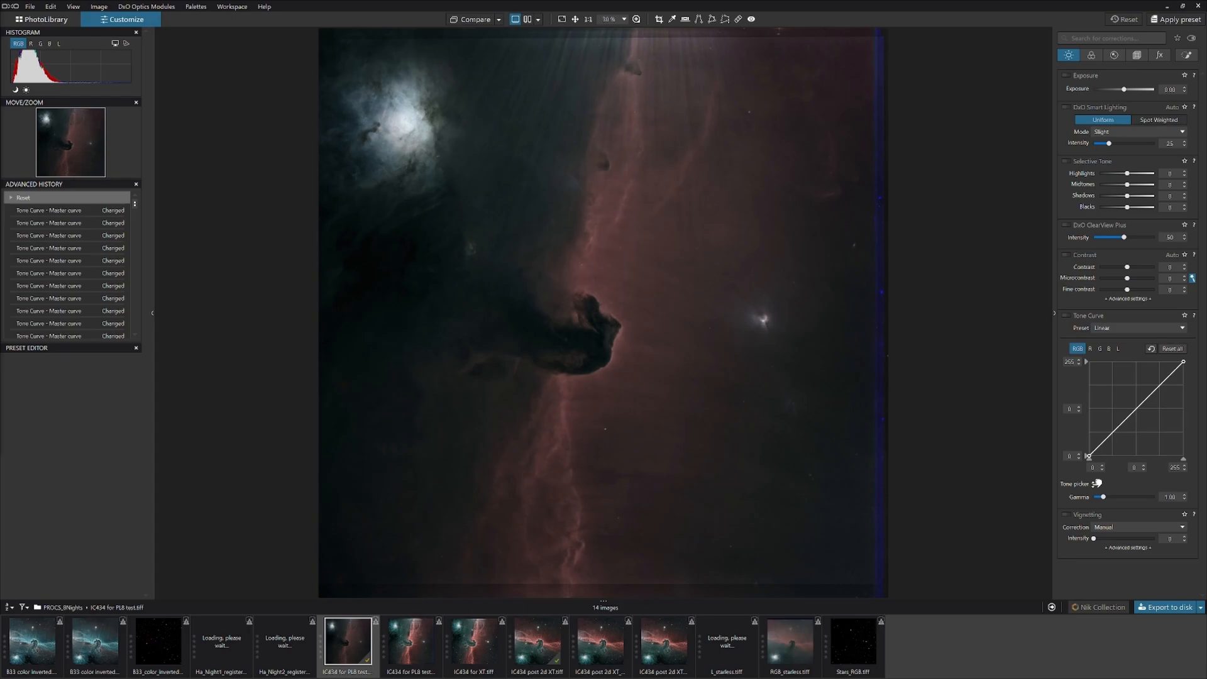
Rotate the nebula image 90° left so the horsehead stands upright
{"action": "left_click", "coordinate": [98, 7]}
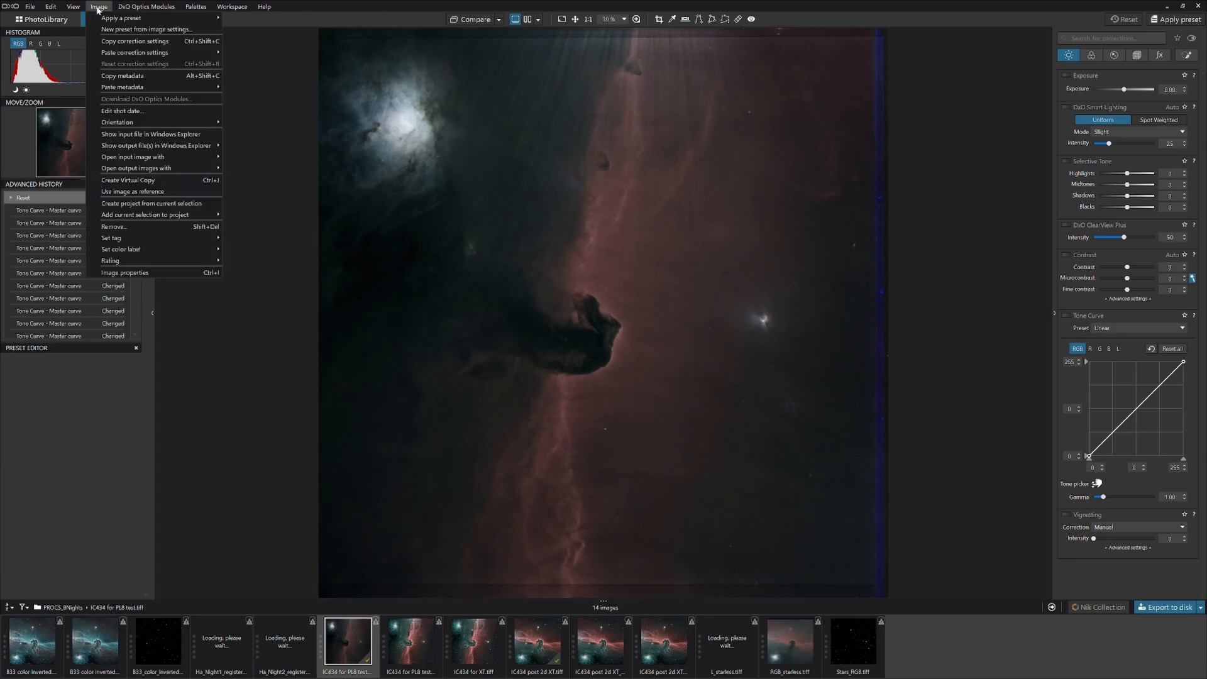
{"action": "mouse_move", "coordinate": [155, 145]}
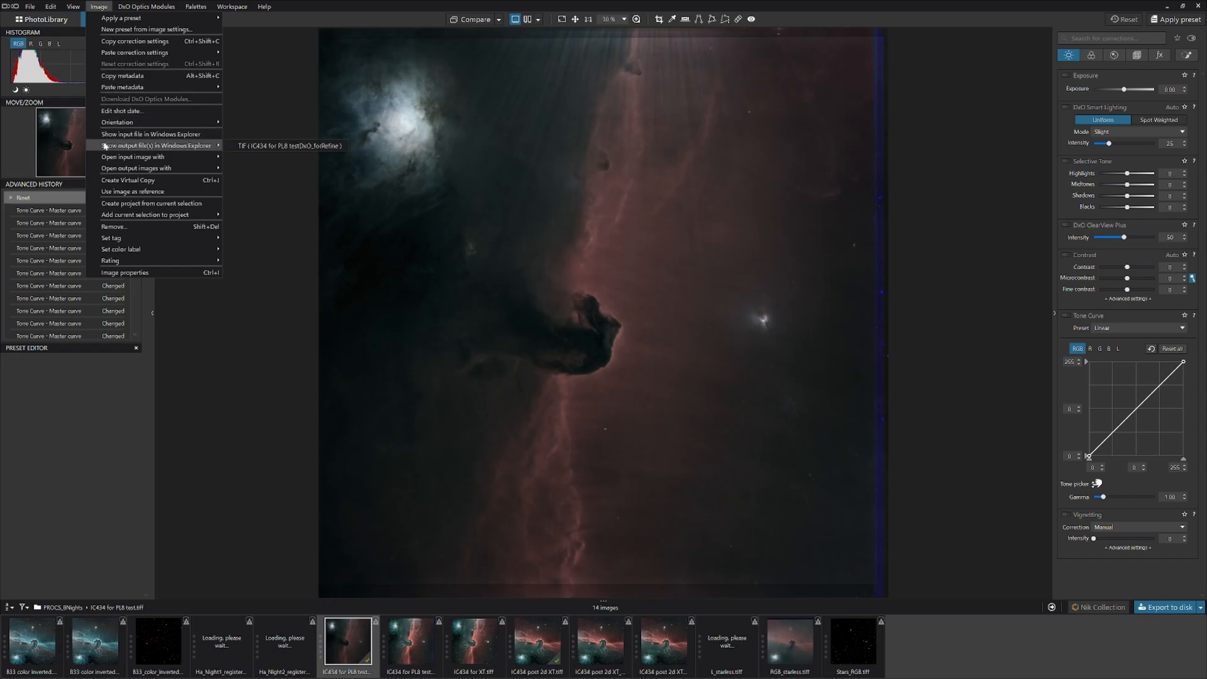
{"action": "mouse_move", "coordinate": [116, 122]}
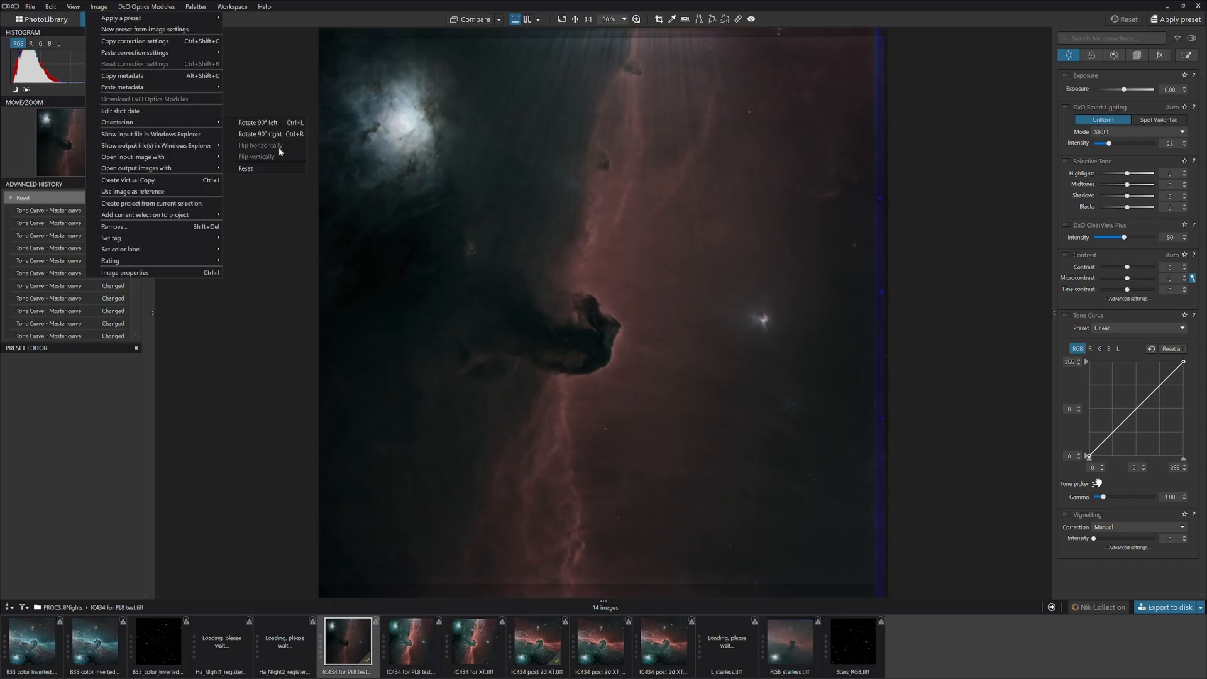
{"action": "left_click", "coordinate": [256, 157]}
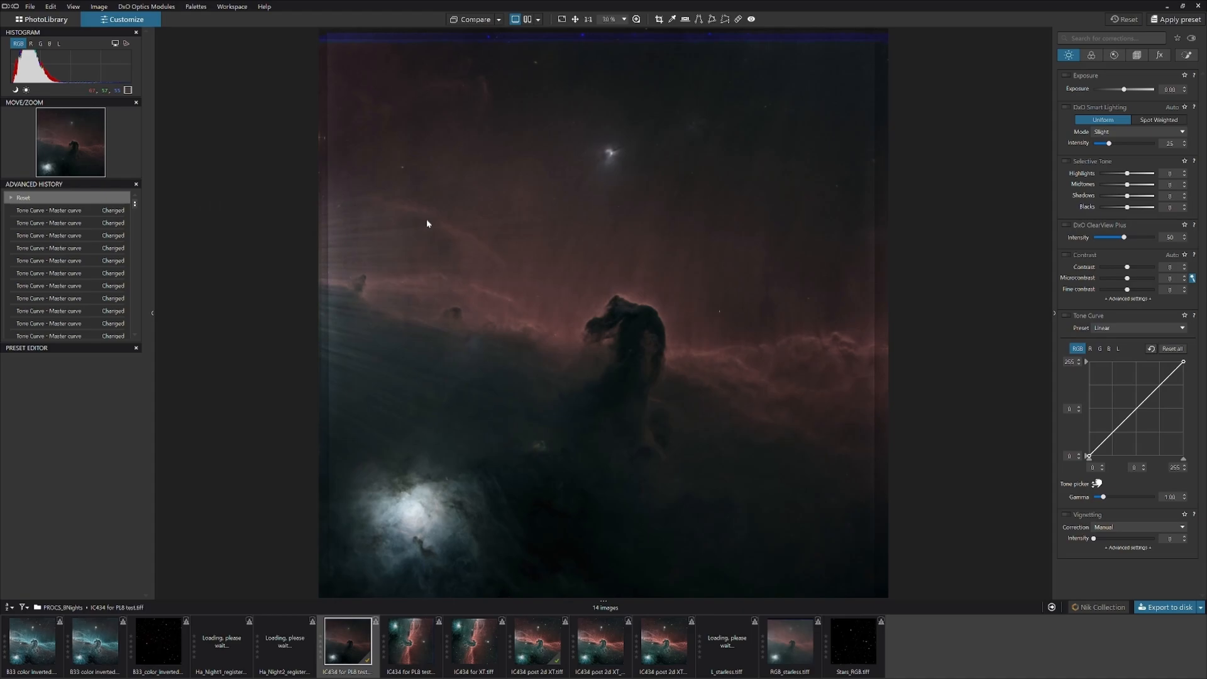
{"action": "mouse_move", "coordinate": [717, 197]}
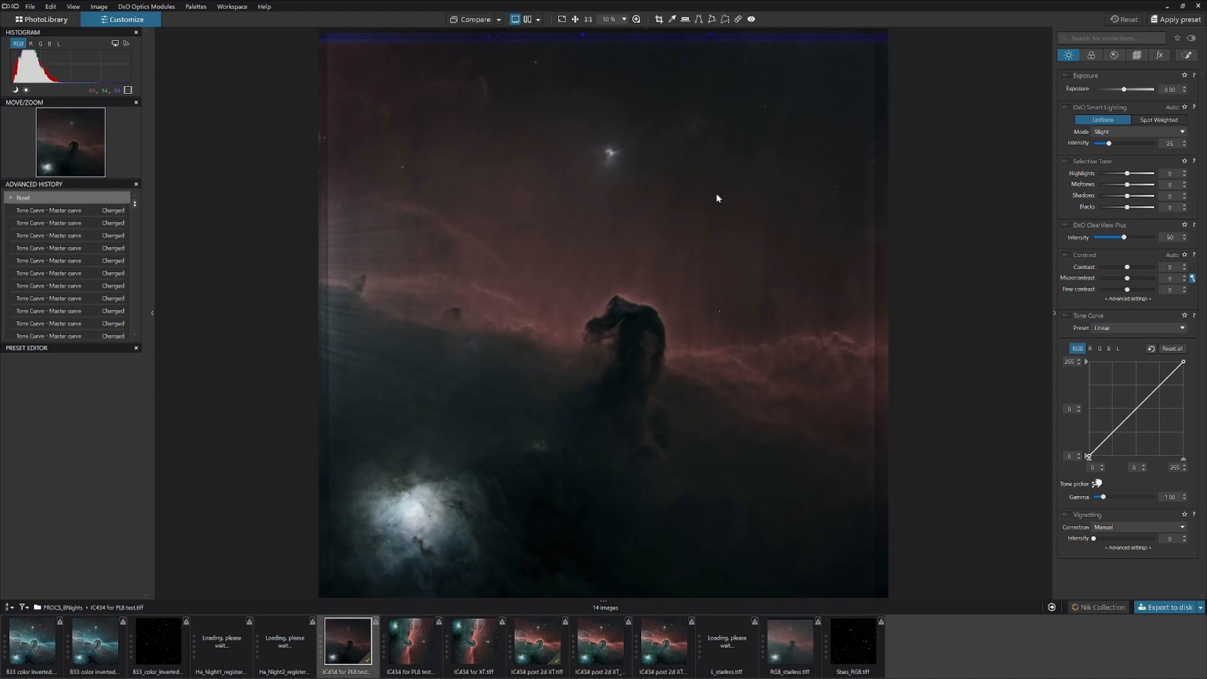
{"action": "mouse_move", "coordinate": [1108, 183]}
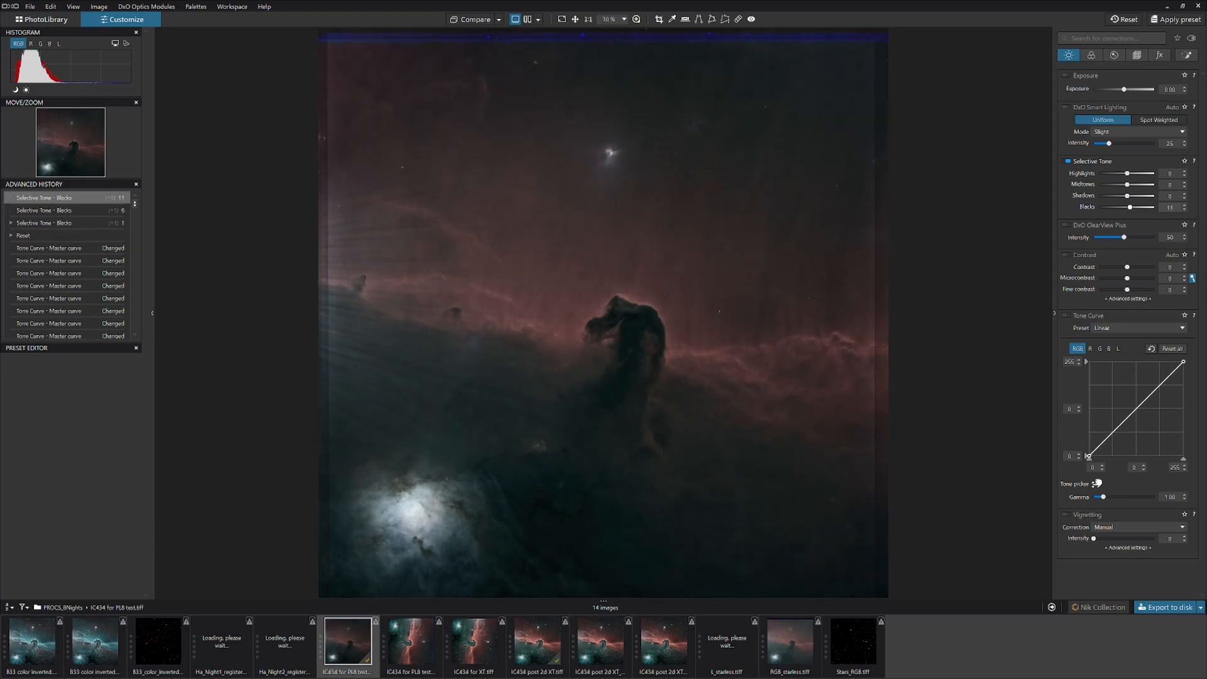
Lift the nebula's darkest tones, then bring up the Local Adjustments palette
{"action": "left_click_drag", "start_coordinate": [1132, 208], "coordinate": [1142, 207]}
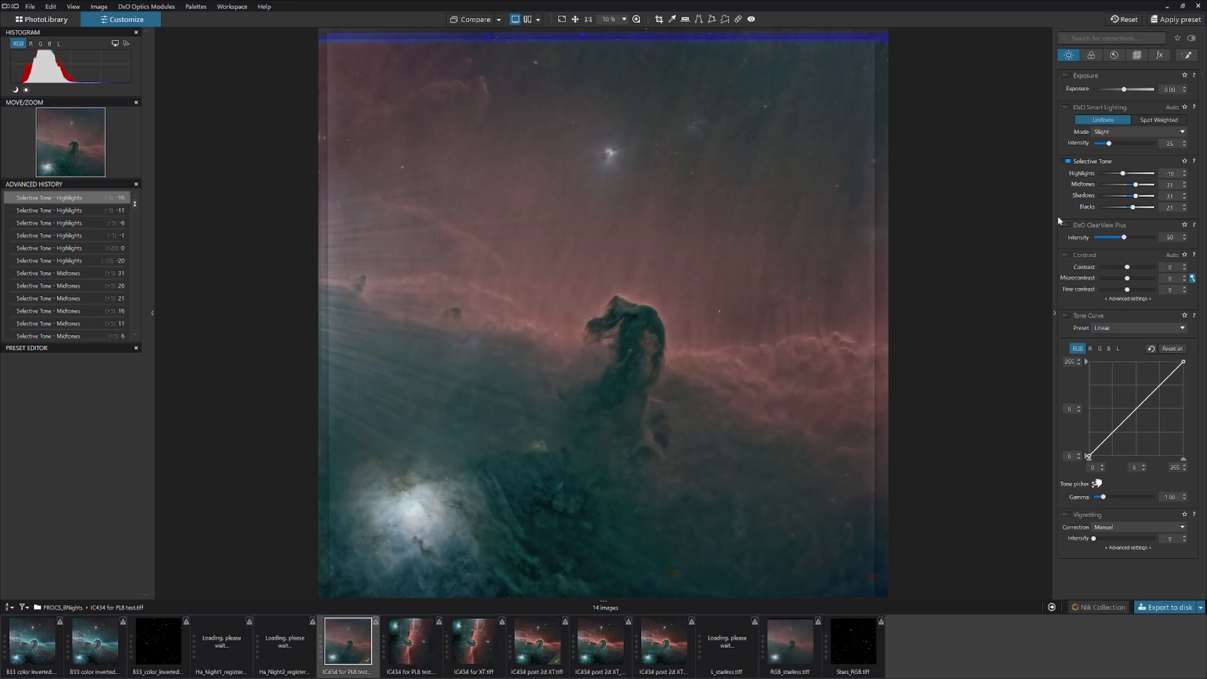
{"action": "mouse_move", "coordinate": [977, 210]}
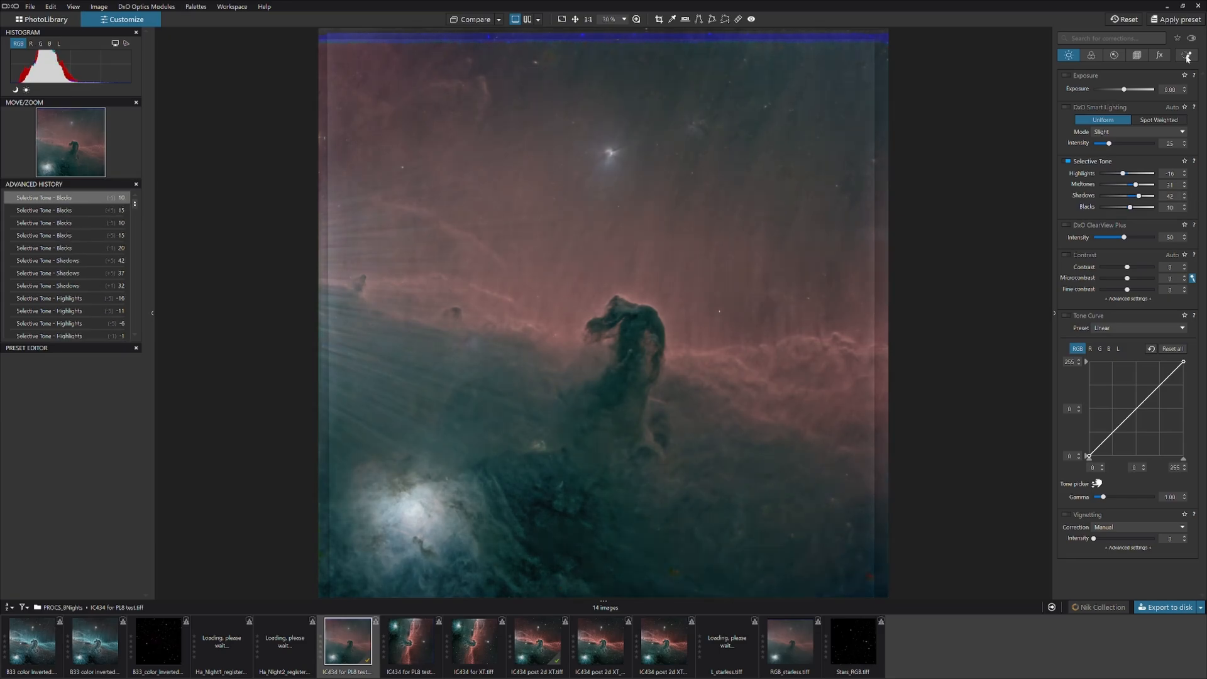
{"action": "left_click", "coordinate": [1186, 54]}
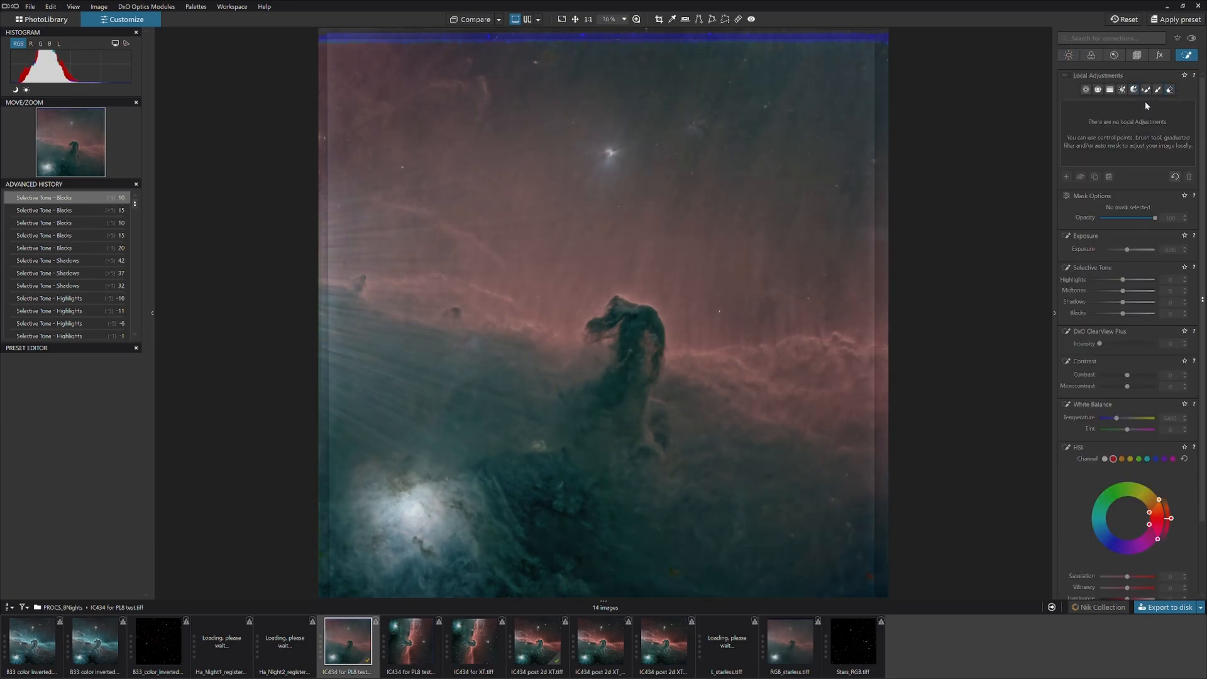
Add a hue mask over the teal dust, hide its overlay and boost ClearView Plus and Microcontrast
{"action": "left_click", "coordinate": [1134, 89]}
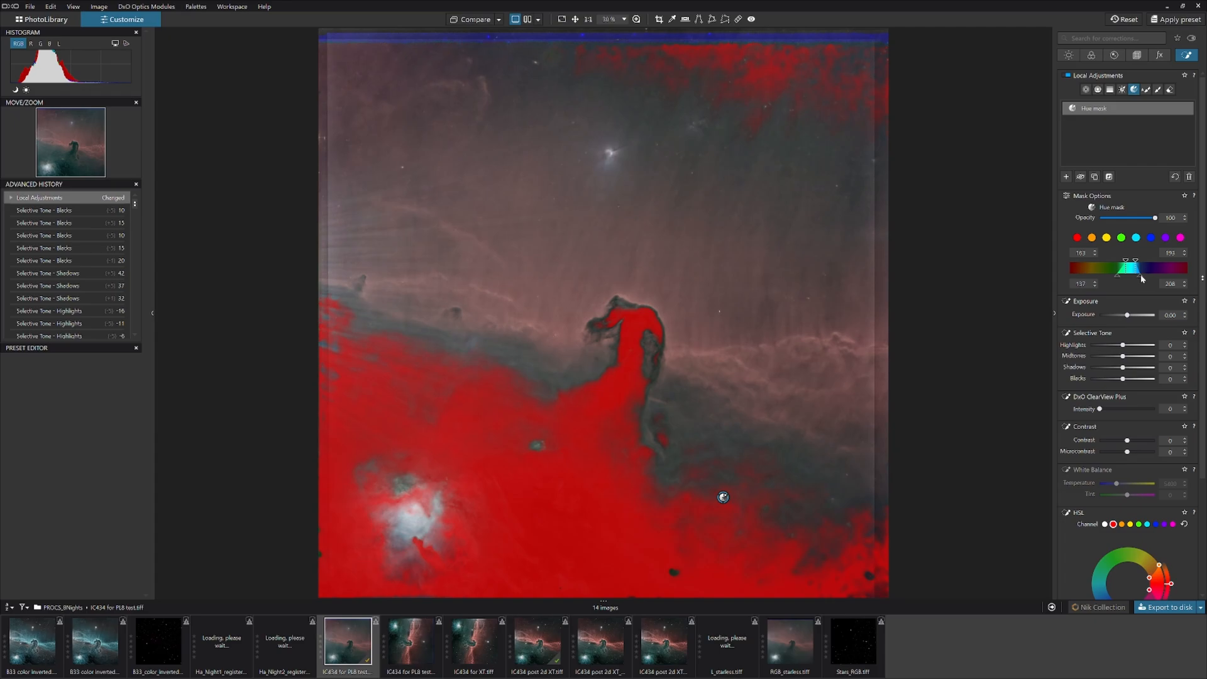
{"action": "mouse_move", "coordinate": [1141, 278]}
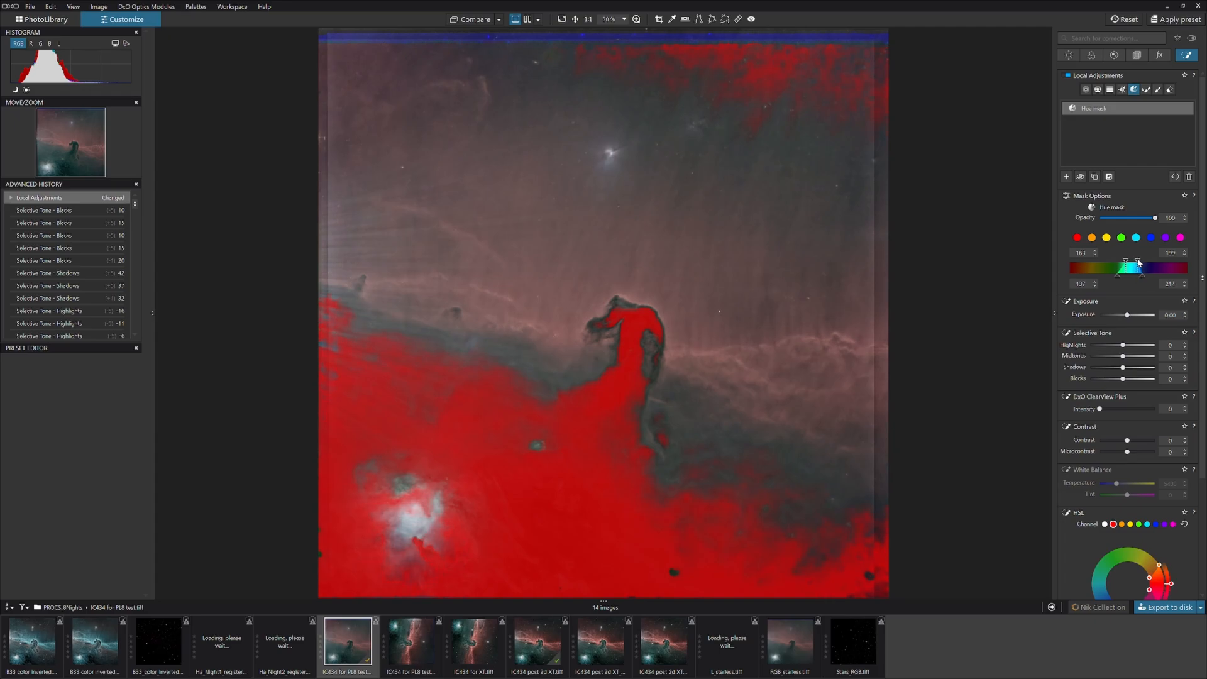
{"action": "left_click_drag", "start_coordinate": [1138, 269], "coordinate": [1146, 275]}
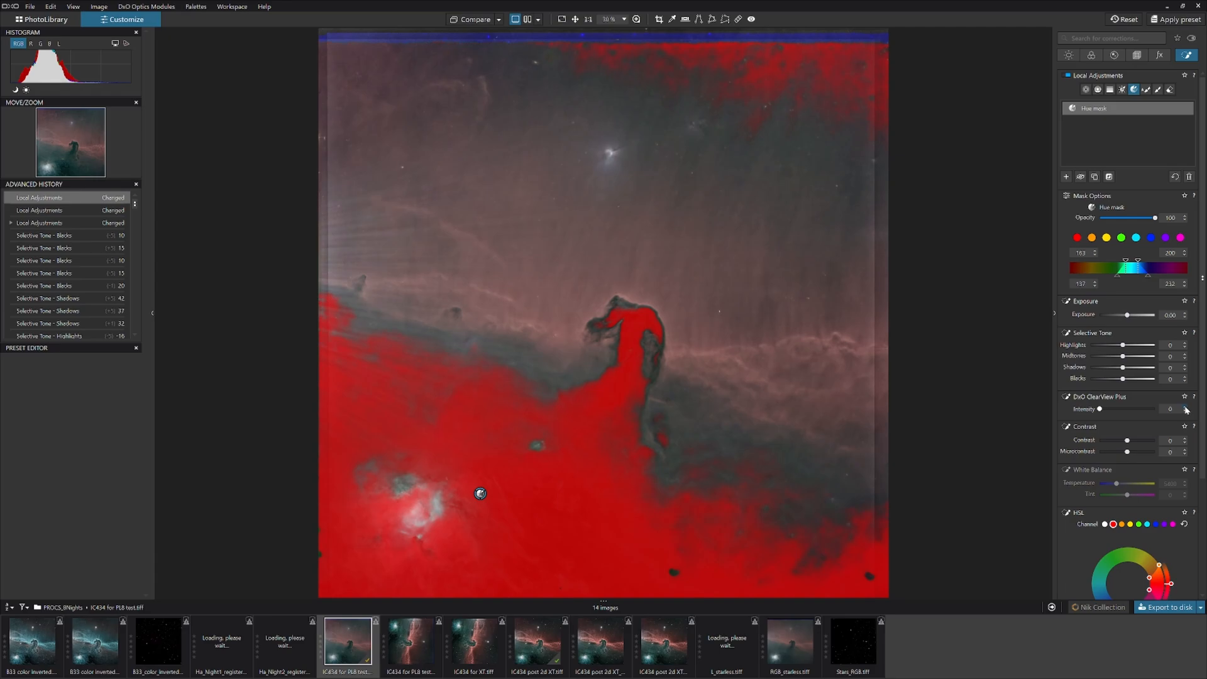
{"action": "left_click", "coordinate": [1184, 408]}
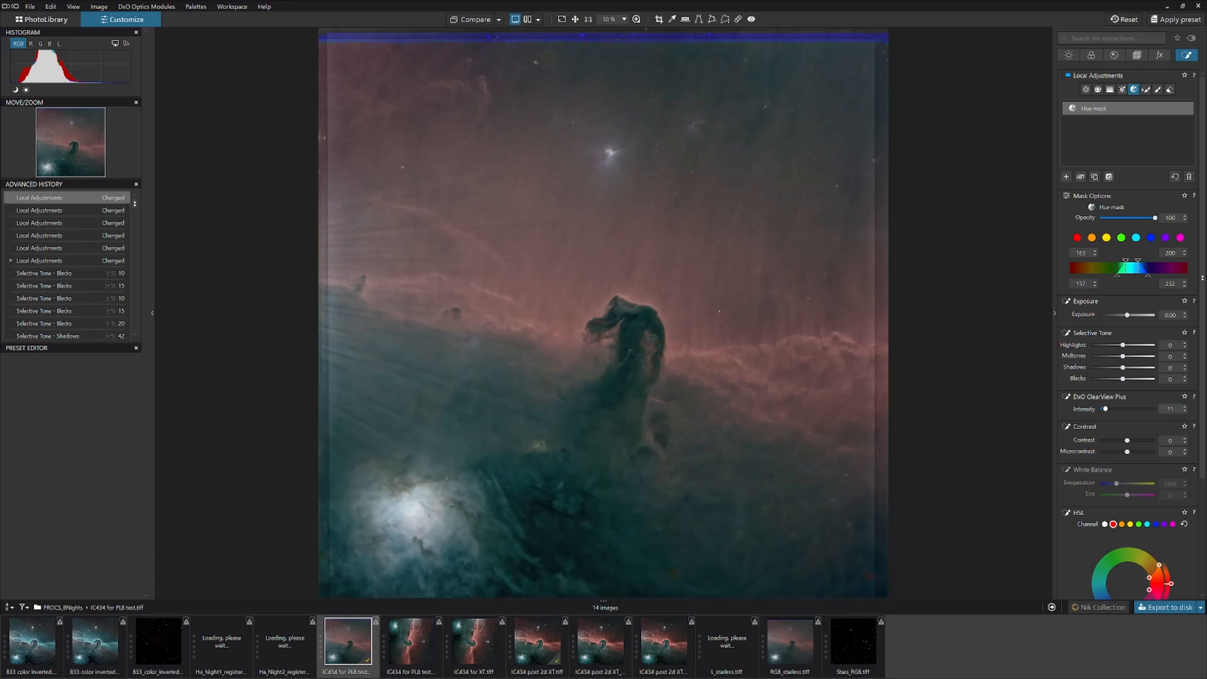
{"action": "left_click_drag", "start_coordinate": [1106, 409], "coordinate": [1110, 408]}
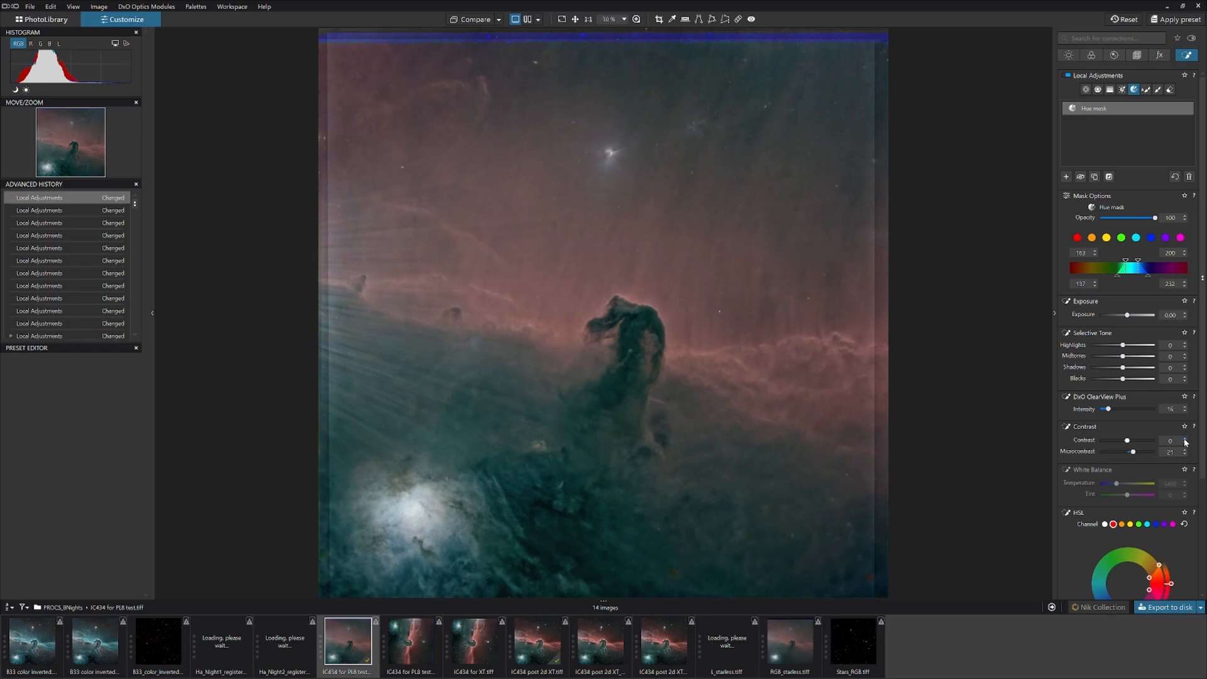
{"action": "left_click", "coordinate": [1184, 438]}
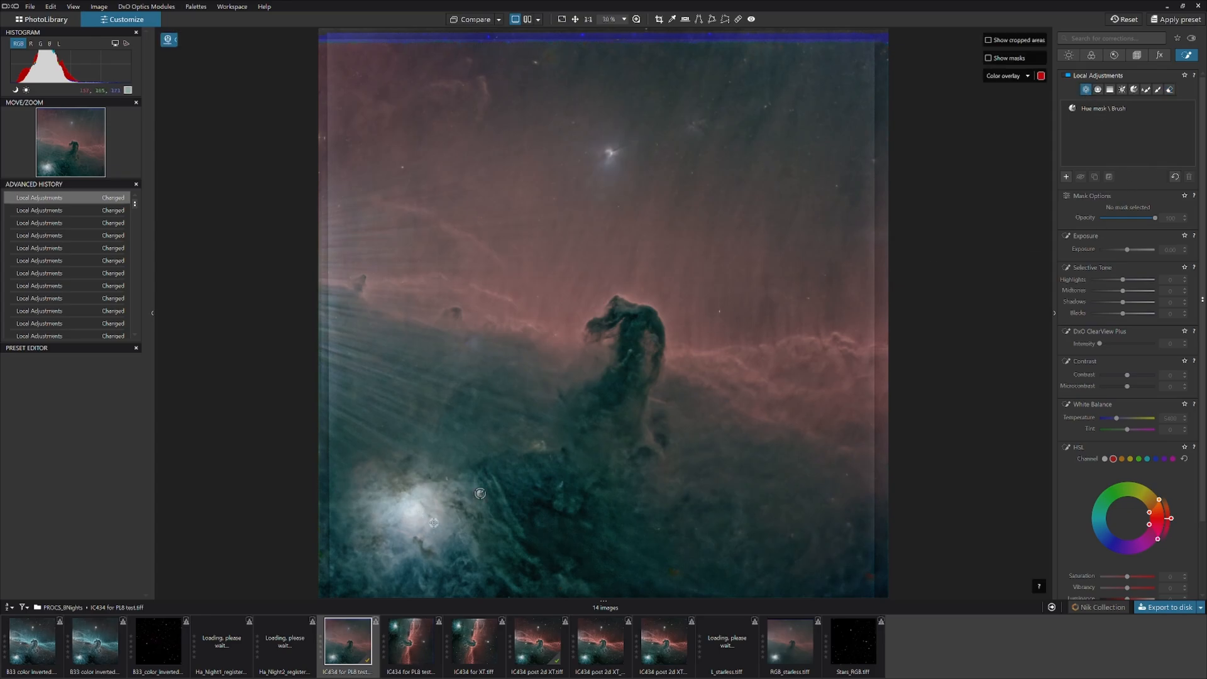
Place and enlarge a control point on the bright lower-left nebula, lowering highlights and lifting midtones
{"action": "left_click", "coordinate": [399, 512]}
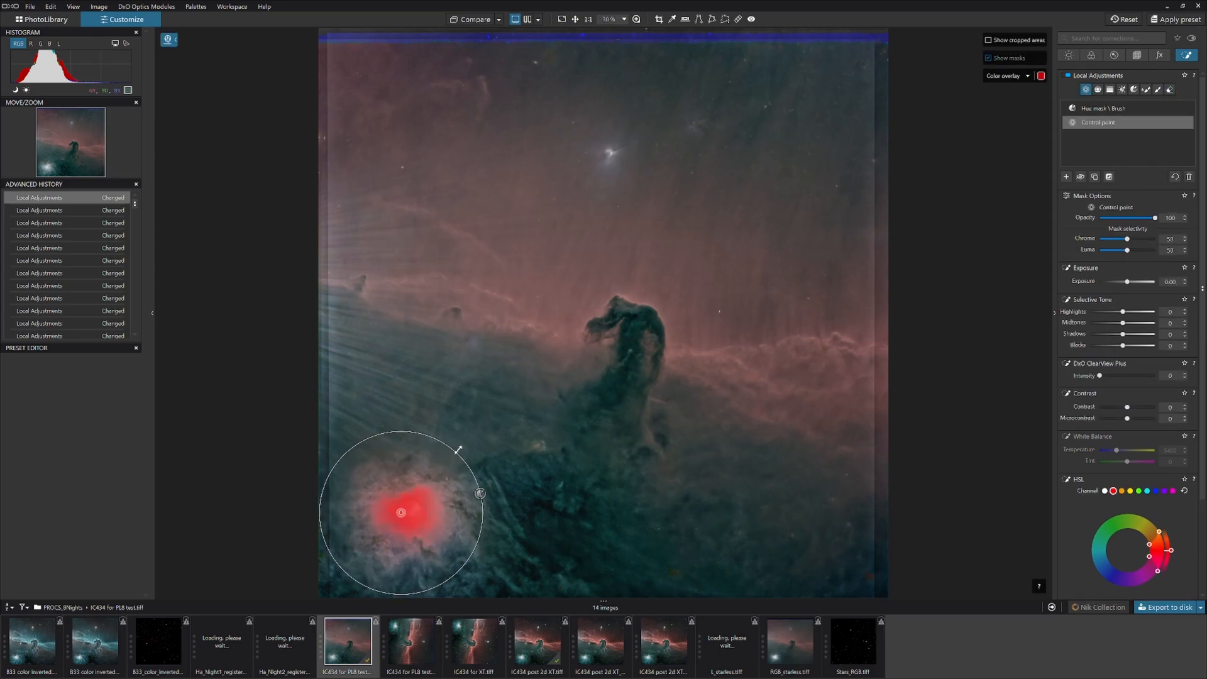
{"action": "left_click_drag", "start_coordinate": [399, 513], "coordinate": [418, 523]}
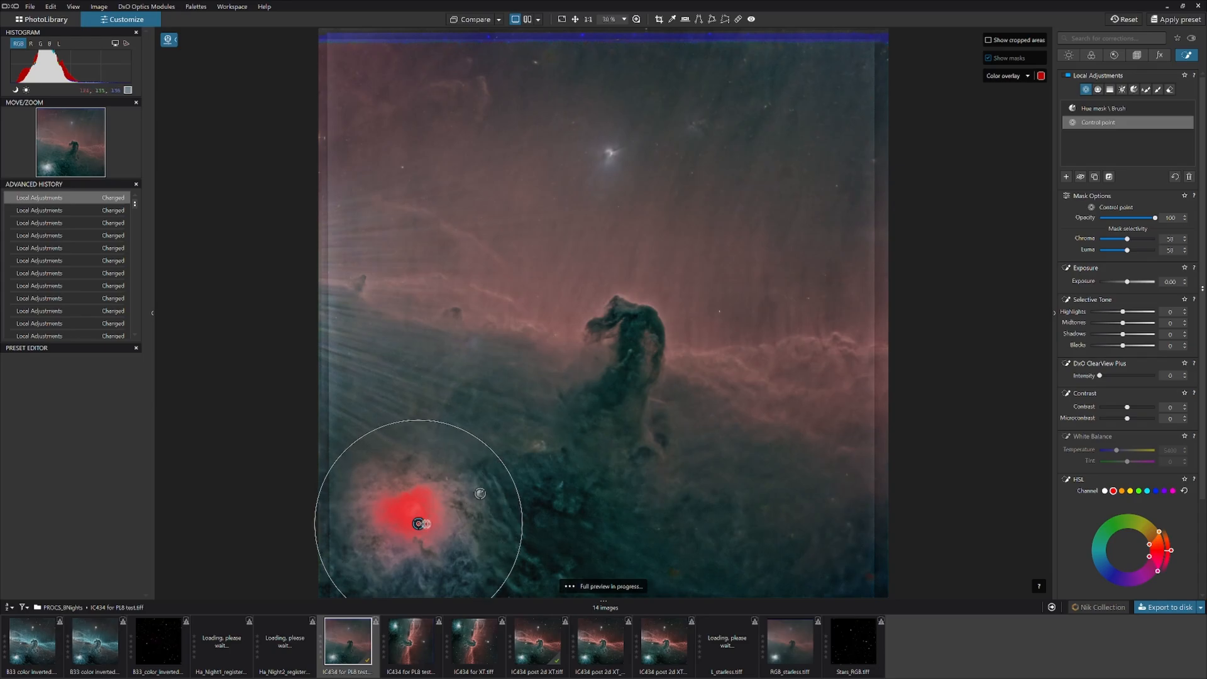
{"action": "left_click_drag", "start_coordinate": [420, 523], "coordinate": [424, 527]}
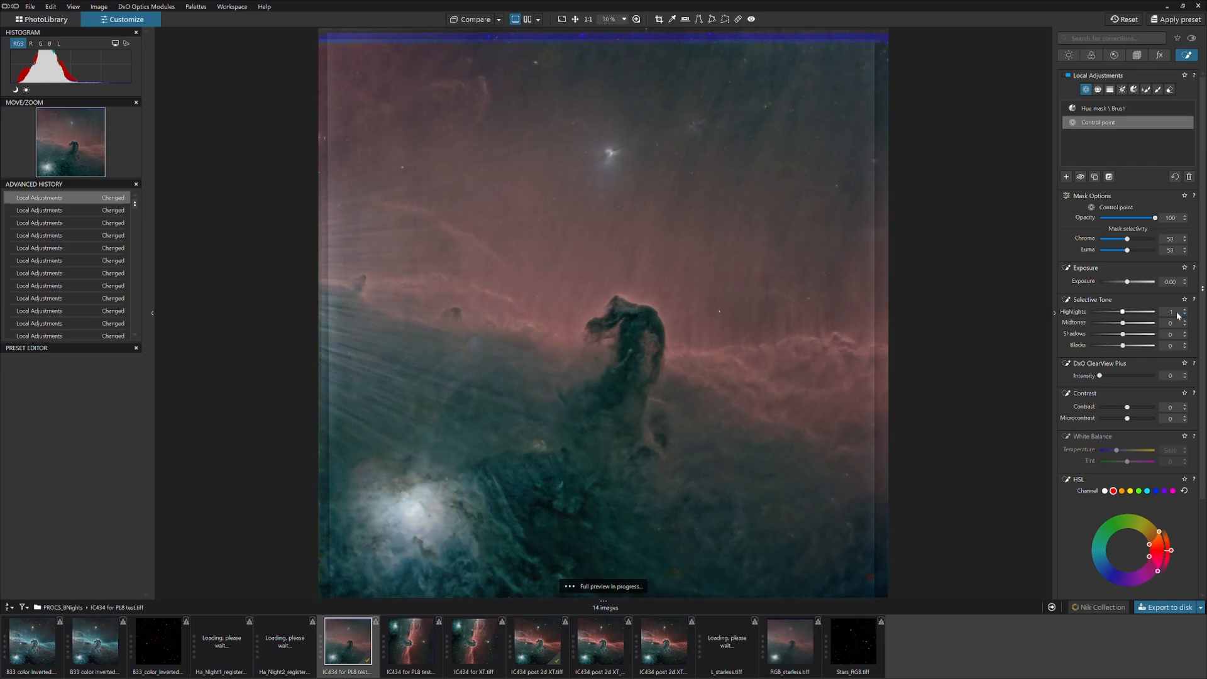
{"action": "left_click_drag", "start_coordinate": [1123, 311], "coordinate": [1120, 311]}
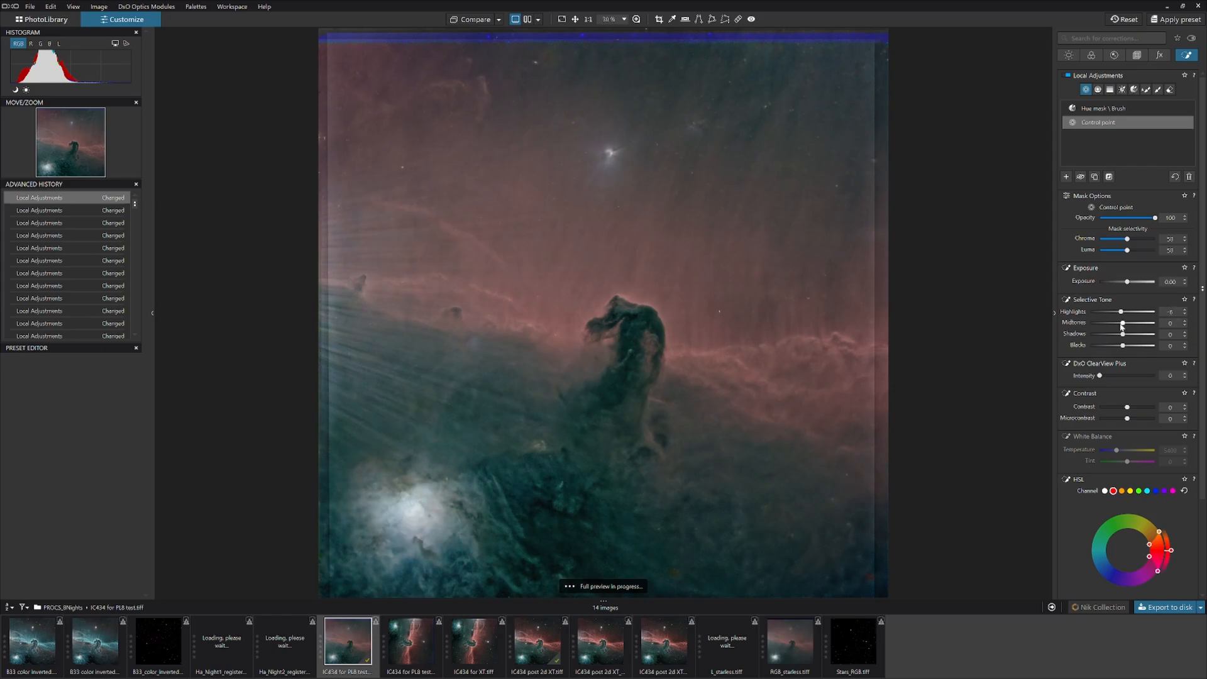
{"action": "left_click_drag", "start_coordinate": [1122, 323], "coordinate": [1130, 323]}
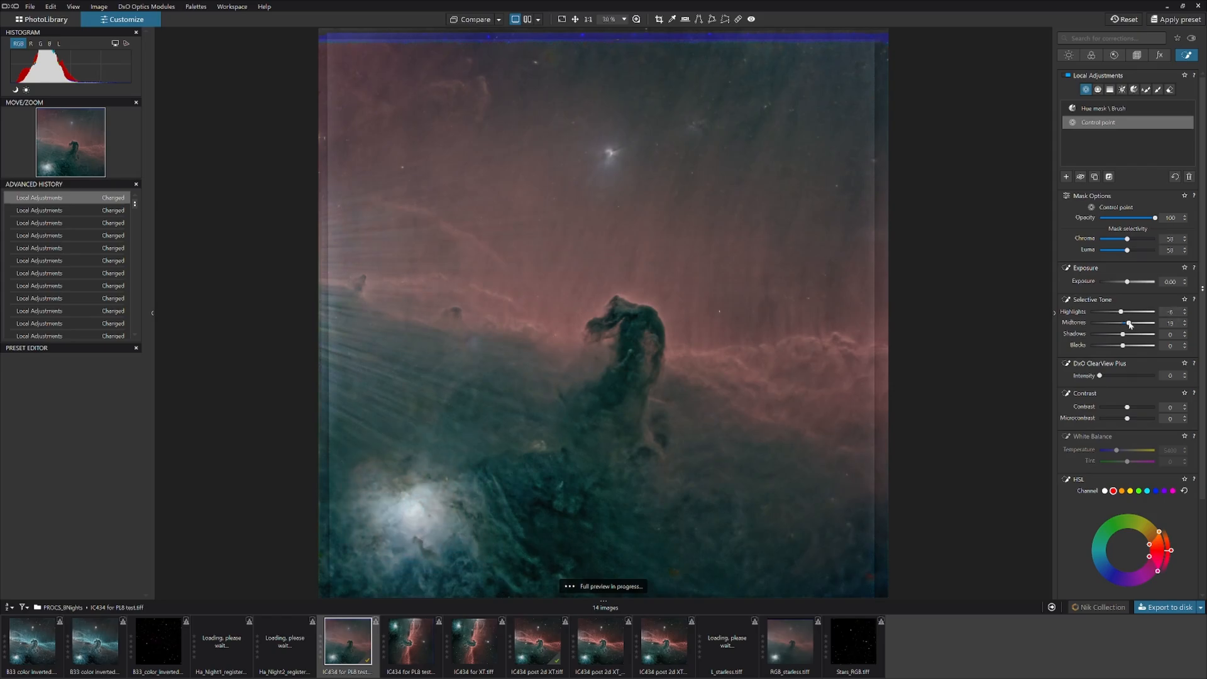
Raise the control point's shadows to about 23 and deepen its blacks
{"action": "left_click_drag", "start_coordinate": [1130, 323], "coordinate": [1123, 335]}
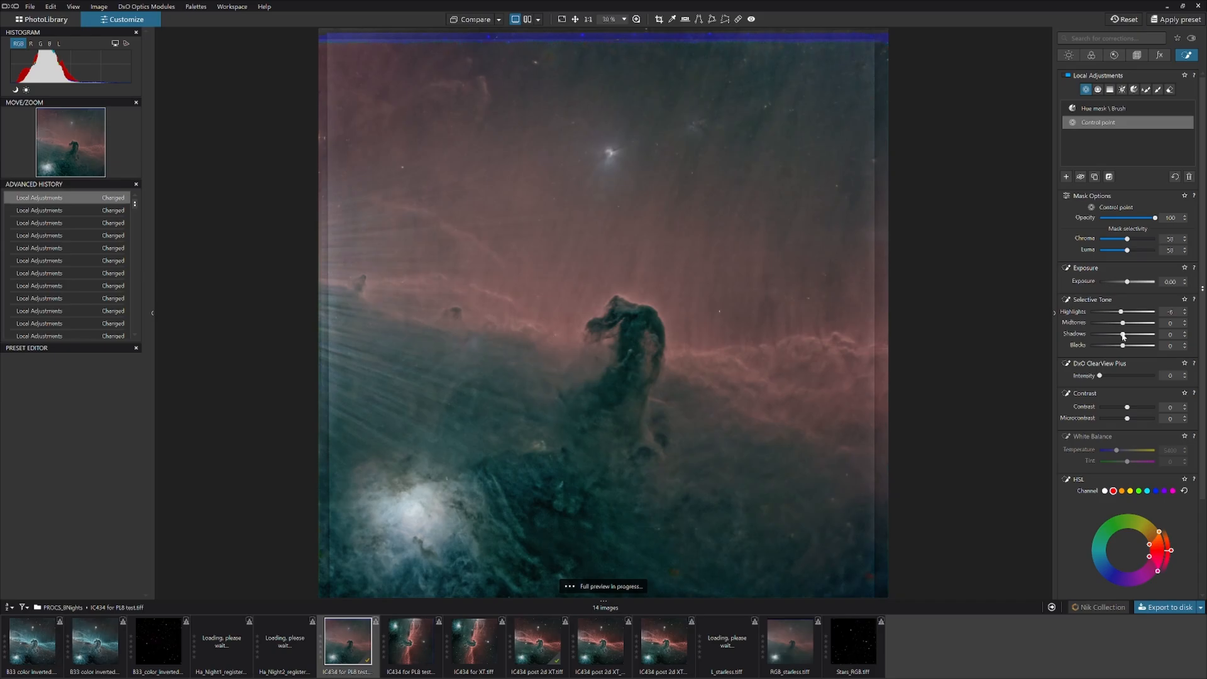
{"action": "left_click_drag", "start_coordinate": [1123, 335], "coordinate": [1127, 334]}
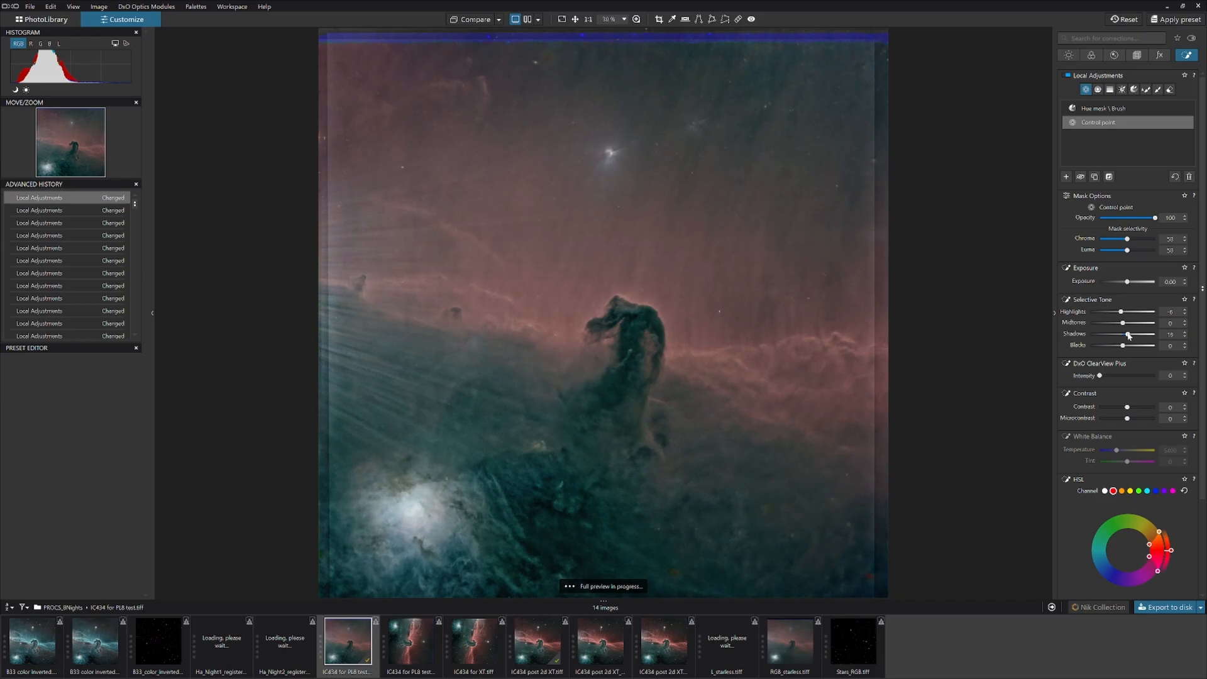
{"action": "left_click_drag", "start_coordinate": [1125, 334], "coordinate": [1131, 334]}
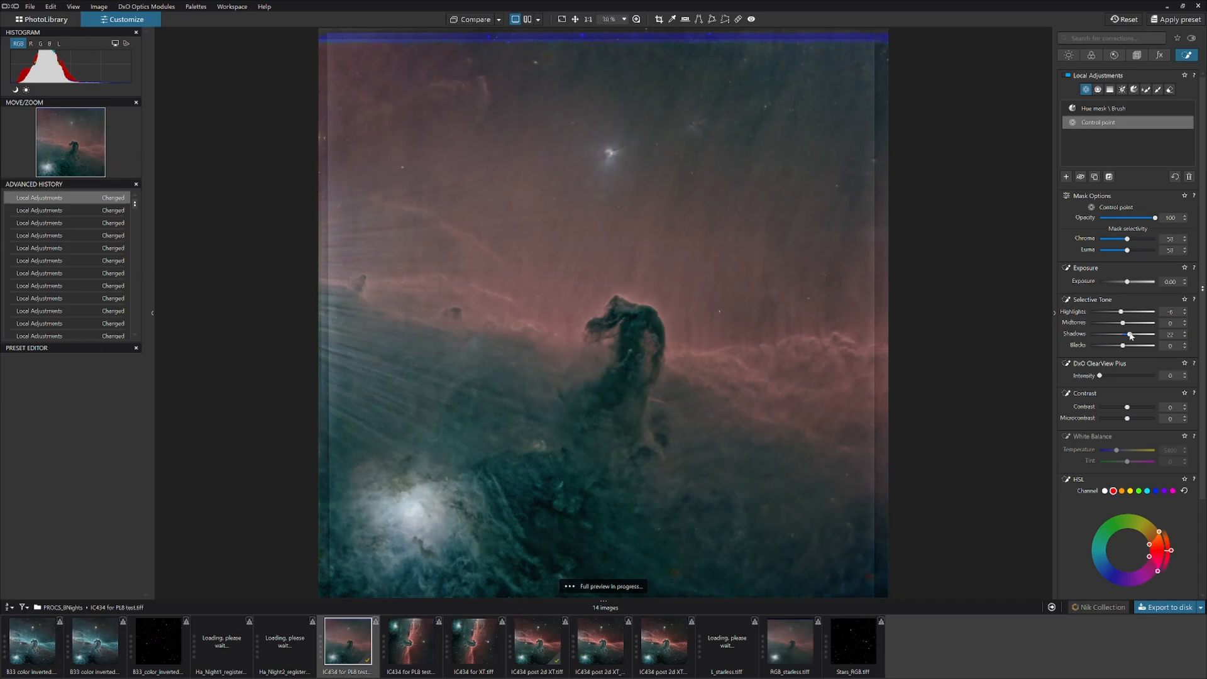
{"action": "left_click_drag", "start_coordinate": [1129, 334], "coordinate": [1131, 333]}
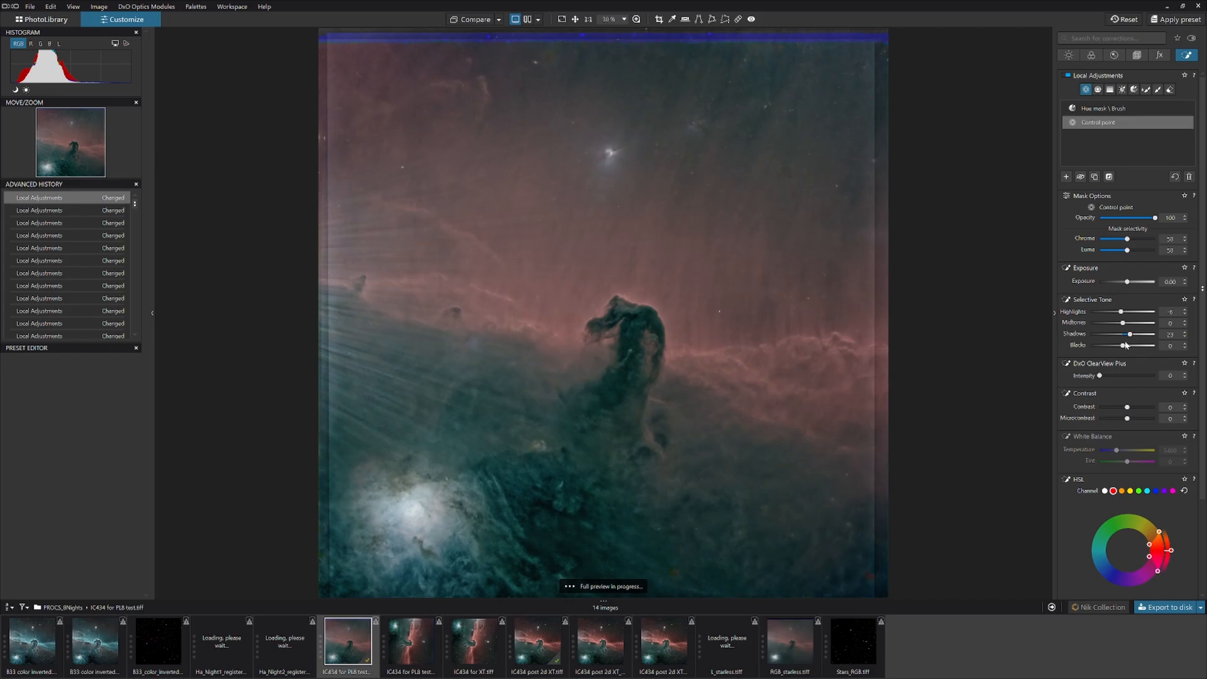
{"action": "left_click_drag", "start_coordinate": [1144, 345], "coordinate": [1128, 344]}
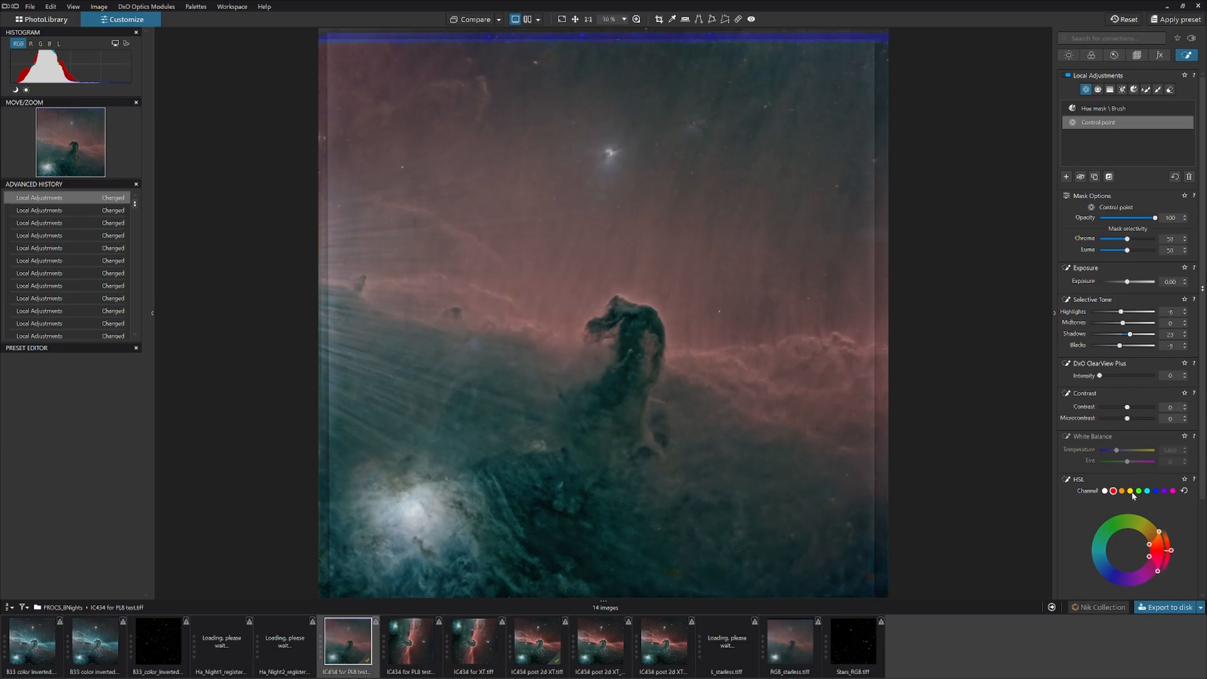
{"action": "mouse_move", "coordinate": [1184, 502]}
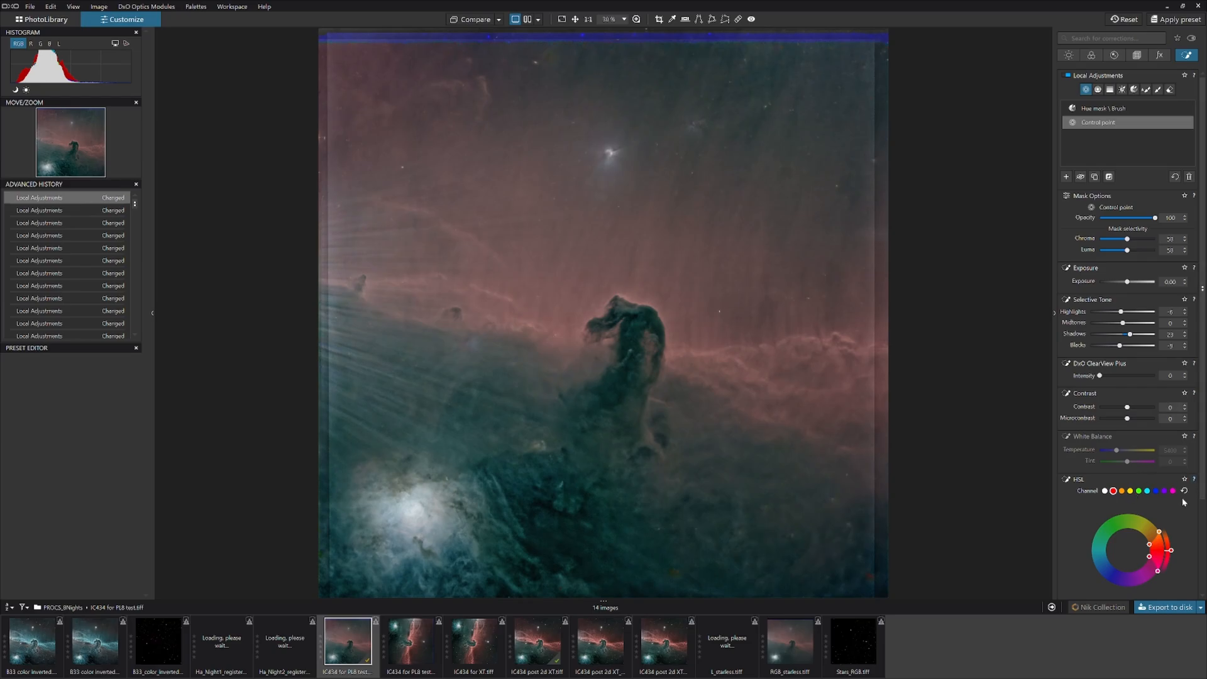